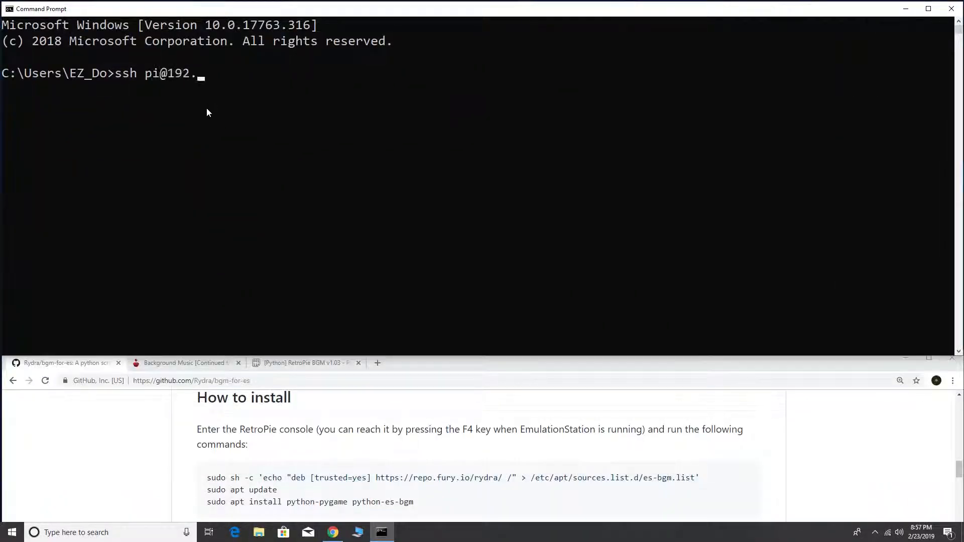
pyautogui.press('Enter')
pyautogui.write('sudo sh -c \'echo "deb')
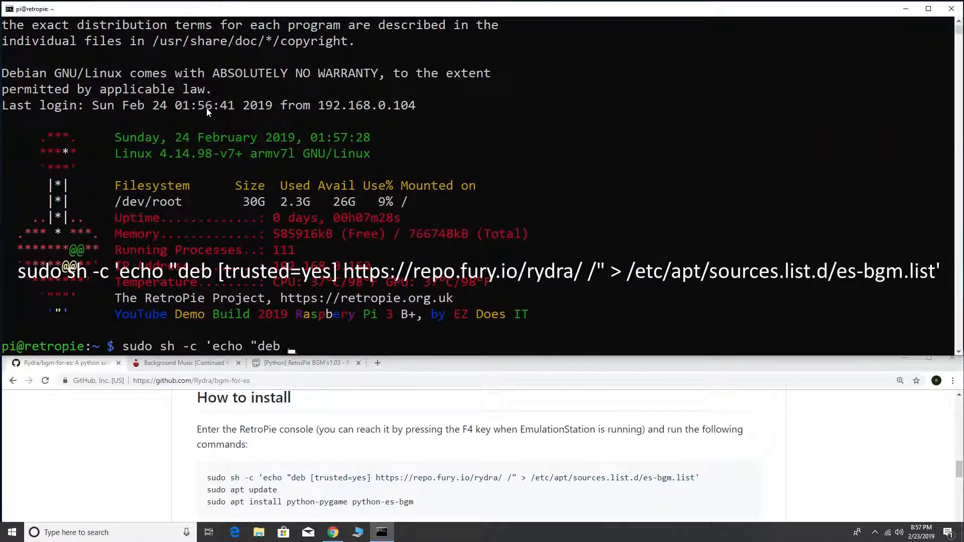
pyautogui.write('[trusted=yes] https://repo.fury.io/rydra/ /" > /etc/apt/sources.list.d/es-bgm.list\'')
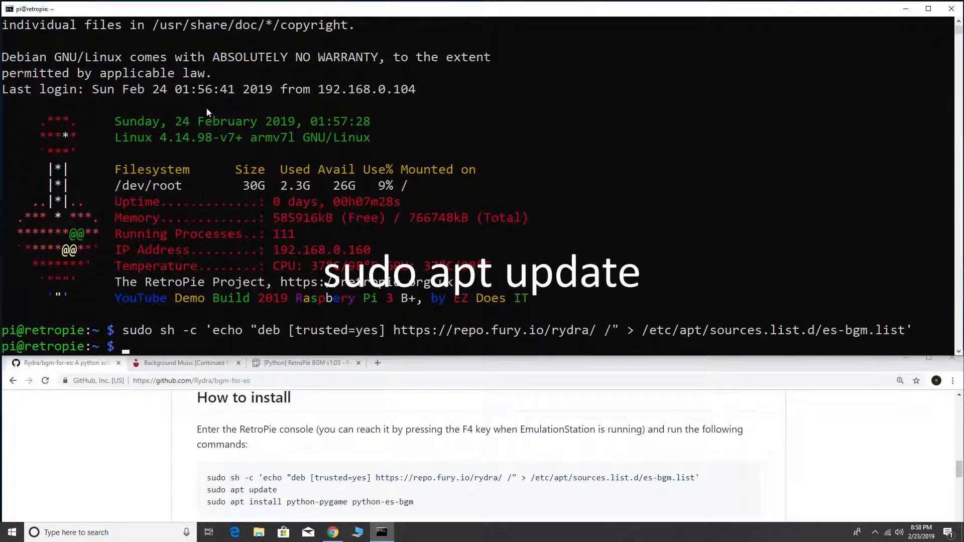
# Run sudo apt update, then install python-pygame and python-es-bgm, confirming with y.
pyautogui.write('sudo a')
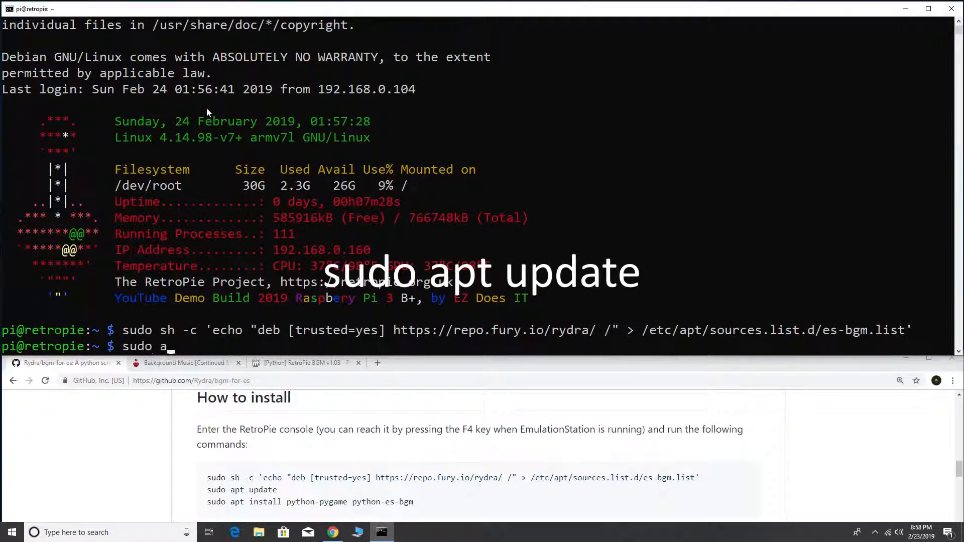
pyautogui.press('Enter')
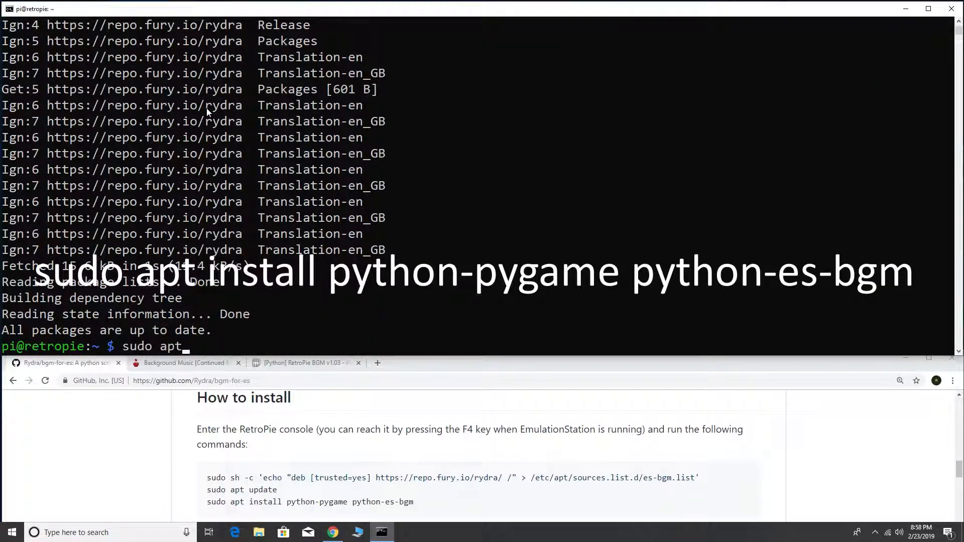
pyautogui.write('install python-p')
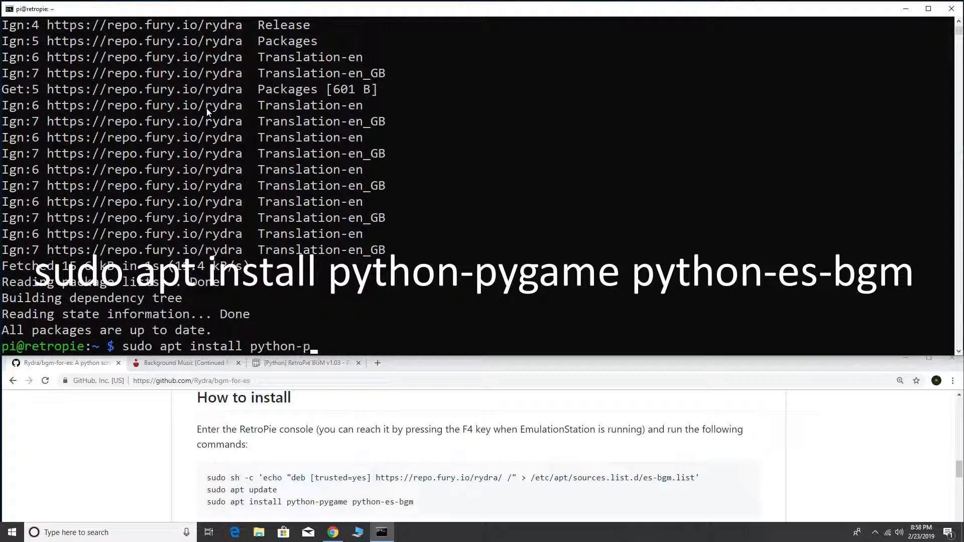
pyautogui.write('ygame python-es-bgm')
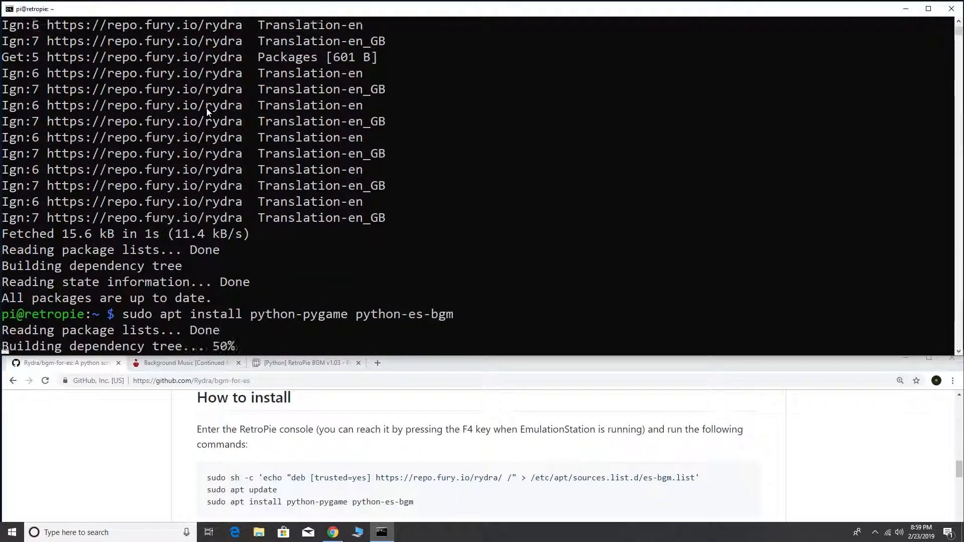
pyautogui.write('y')
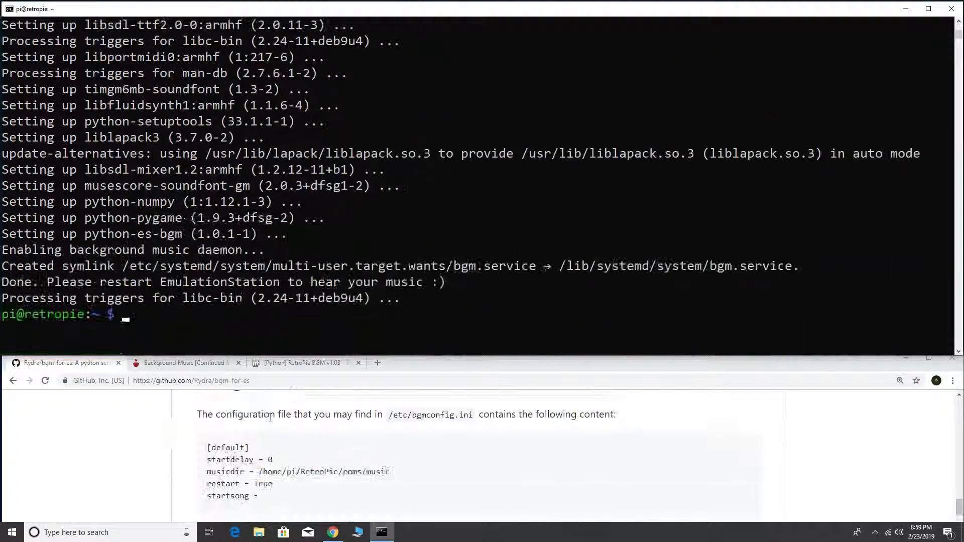
# Open /etc/bgmconfig.ini in nano with sudo.
pyautogui.write('sudo nano /etc/bgmconfig.ini')
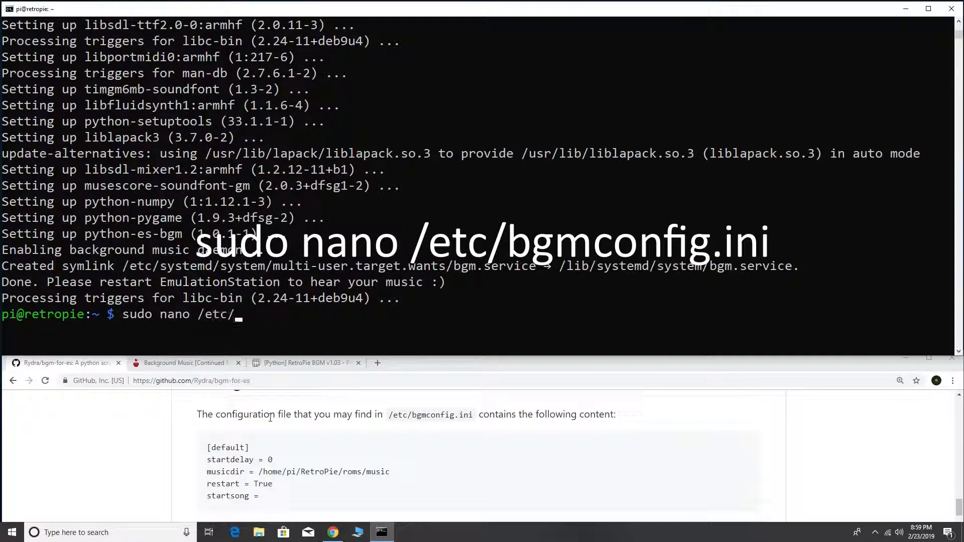
pyautogui.write('bgmconfig.i')
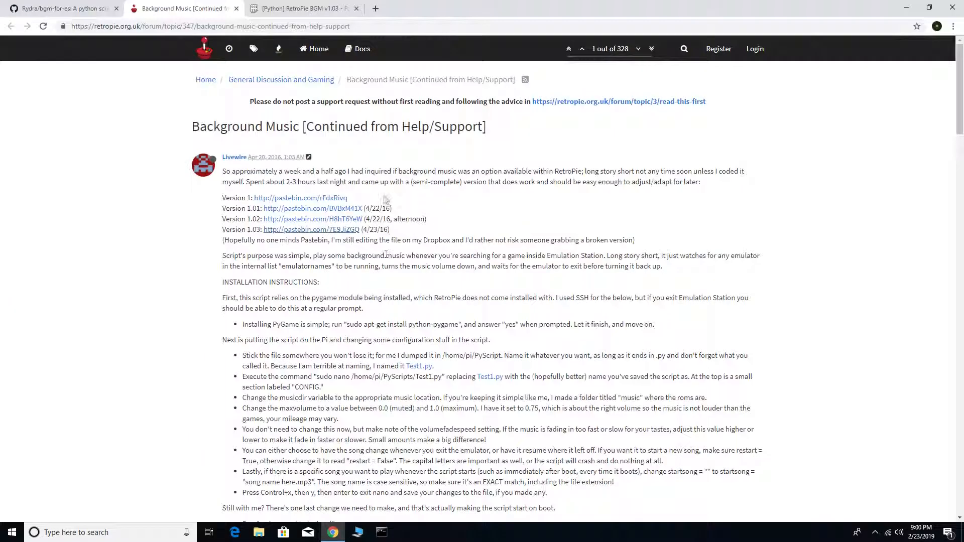
pyautogui.moveTo(327, 64)
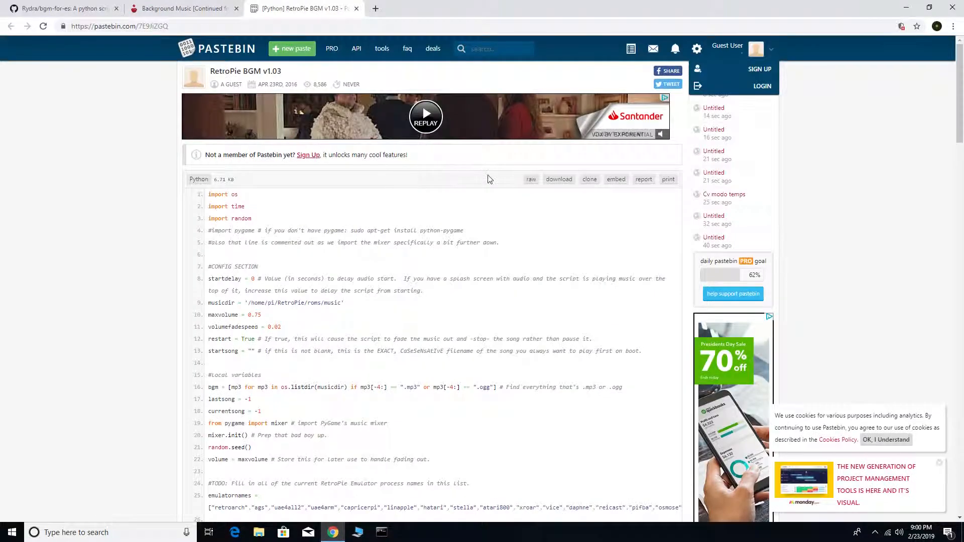
# Scroll through the RetroPie BGM v1.03 script on Pastebin.
pyautogui.scroll(-3)
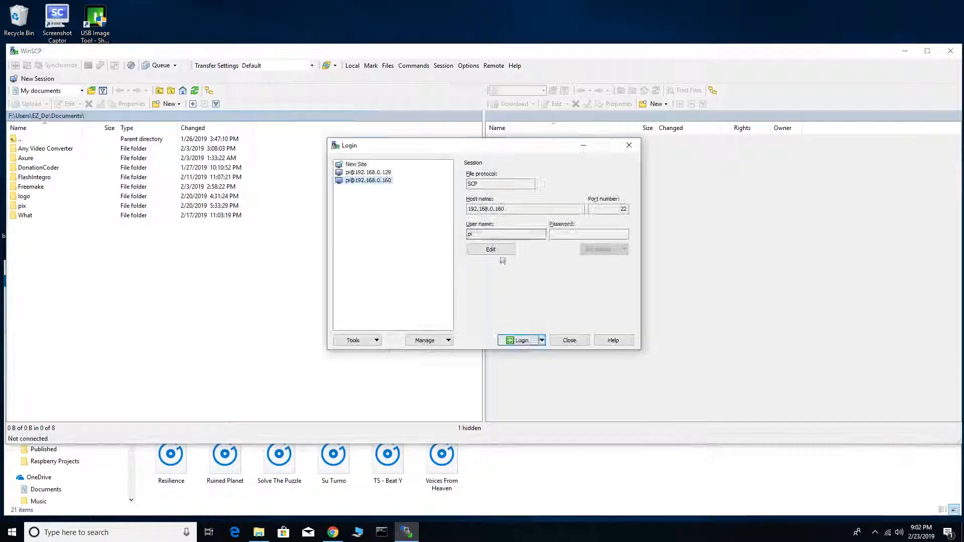
pyautogui.click(518, 340)
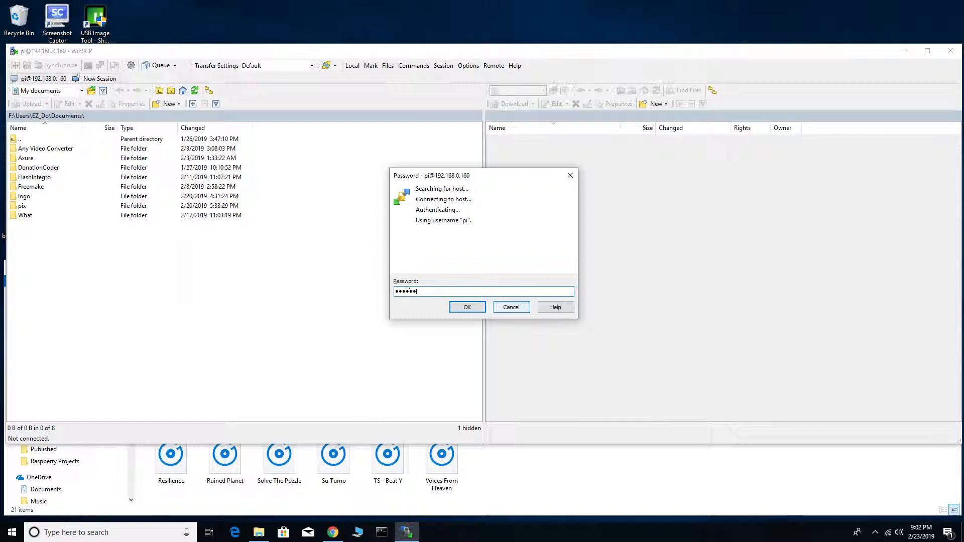
pyautogui.click(467, 307)
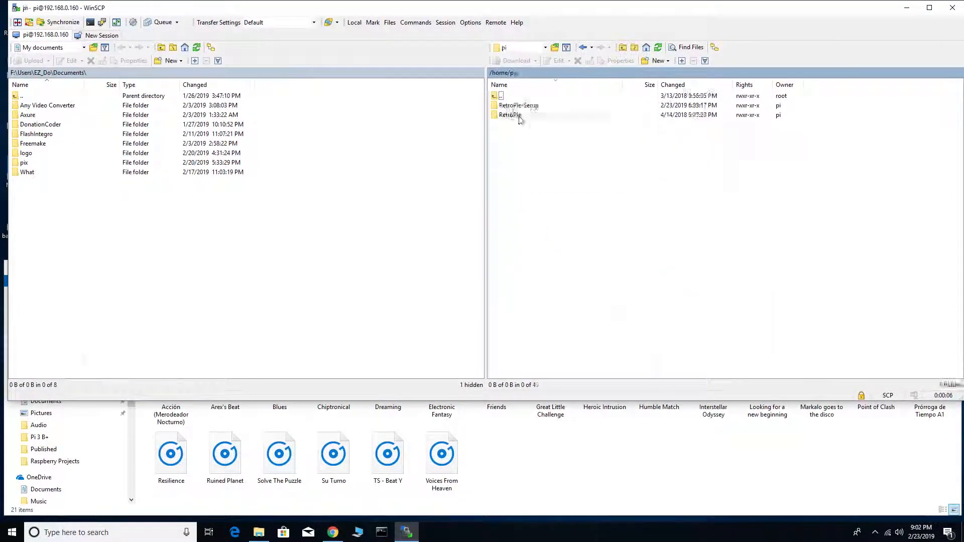